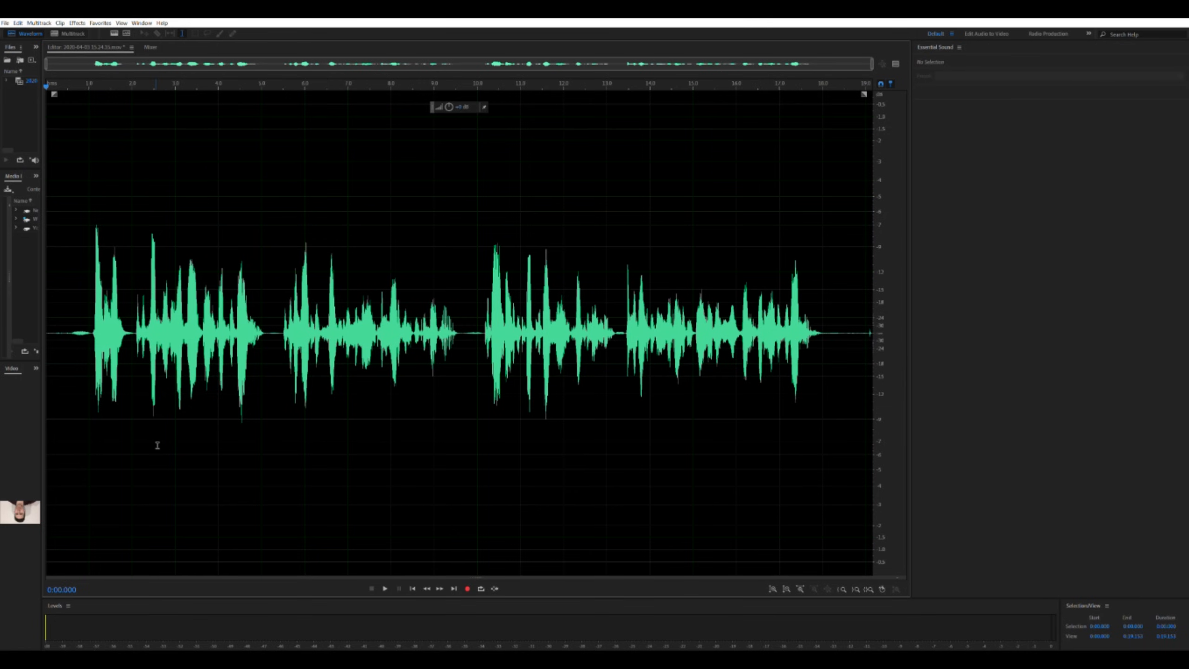
Step: Select the whole 19-second voice recording in the Waveform editor
{"action": "left_click", "coordinate": [385, 587]}
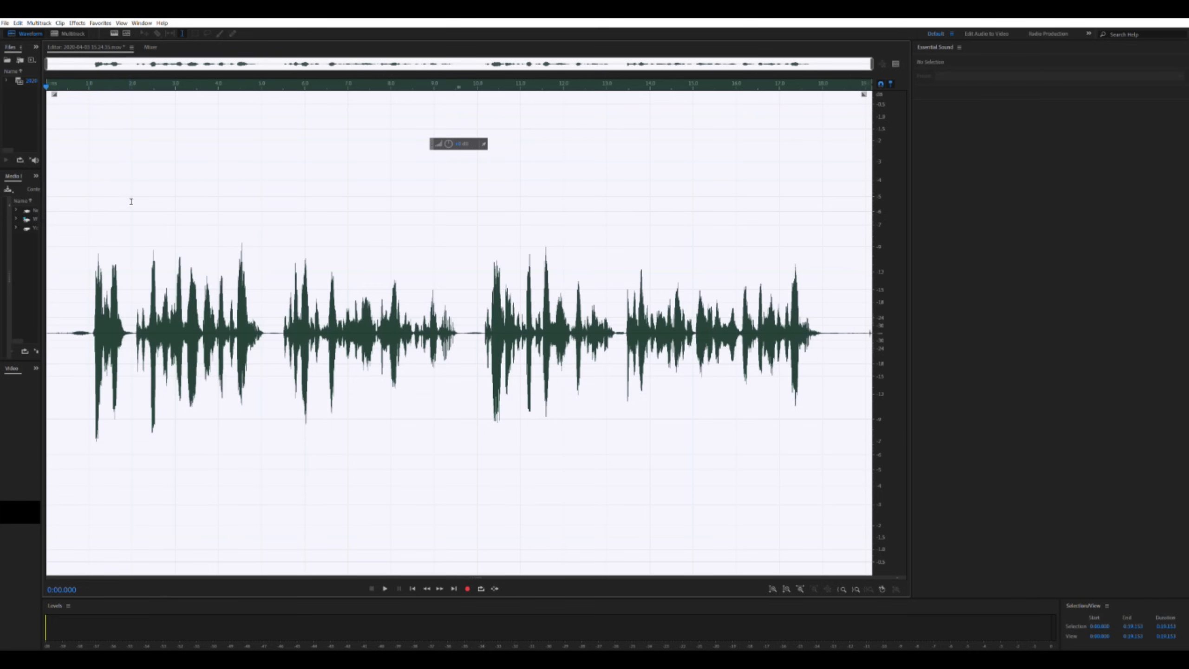
{"action": "left_click", "coordinate": [384, 588]}
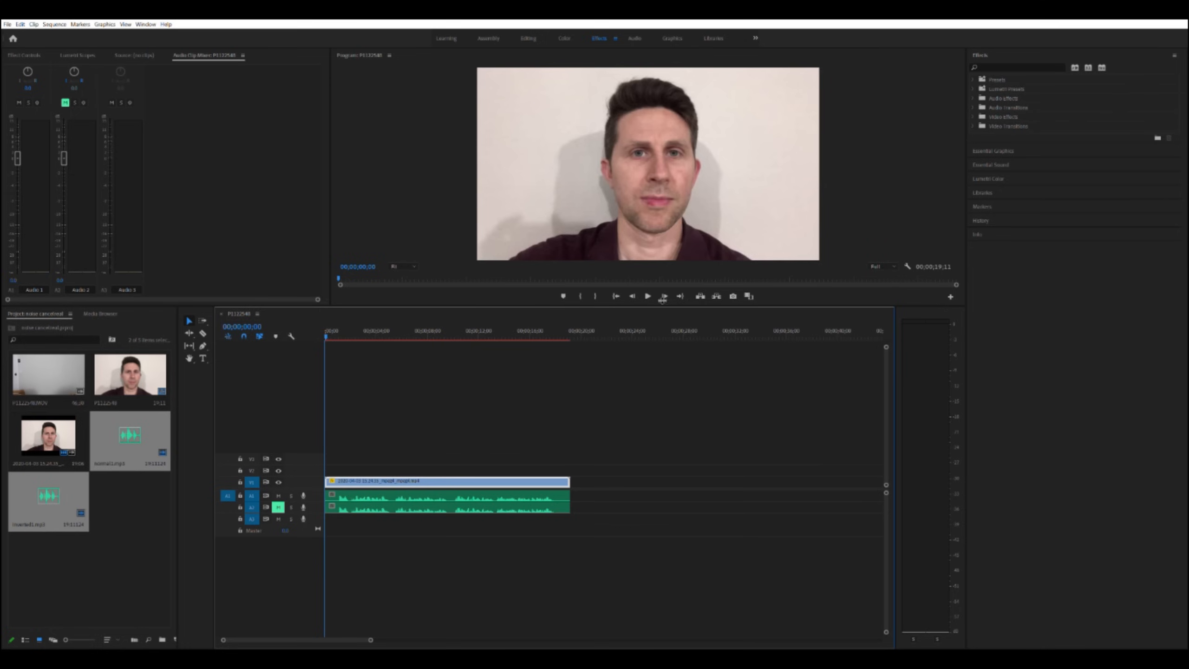
Step: Unmute audio track A2 and play the sequence so both voice tracks sound together
{"action": "left_click", "coordinate": [647, 296]}
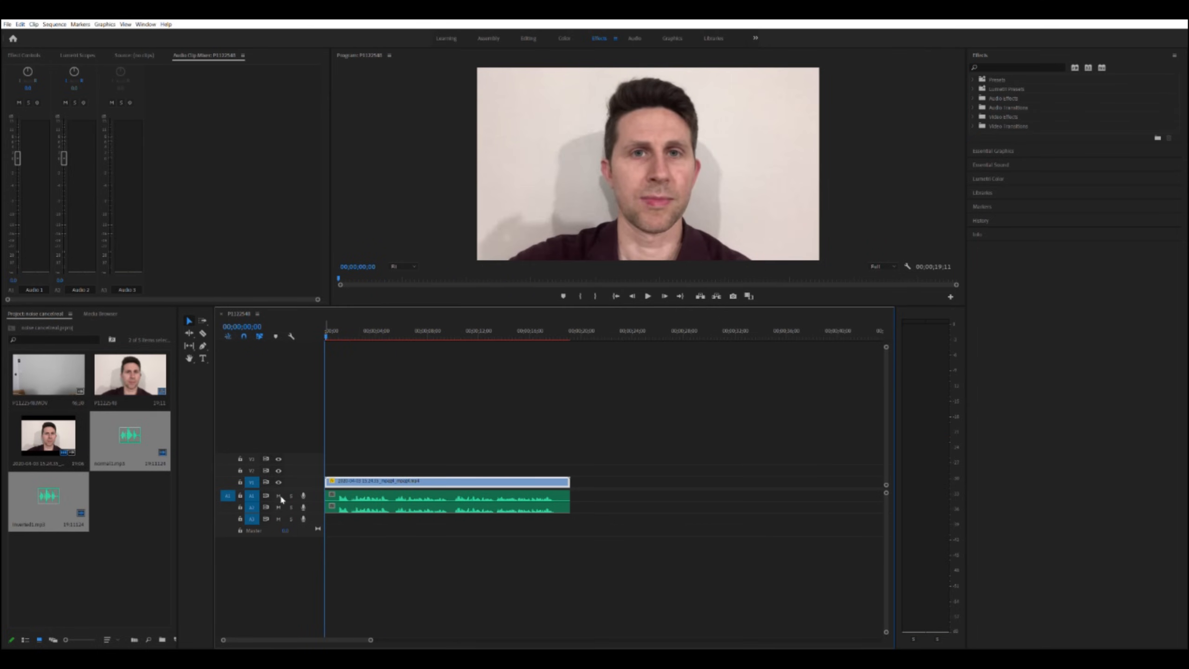
{"action": "left_click", "coordinate": [647, 295]}
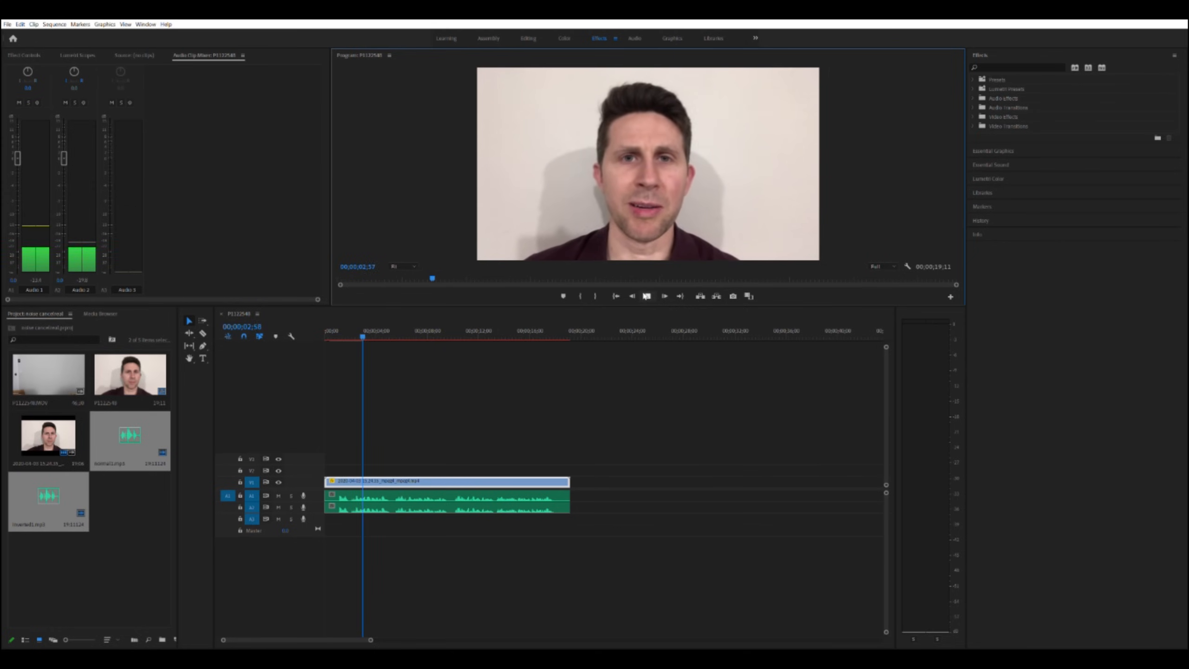
{"action": "left_click", "coordinate": [647, 295]}
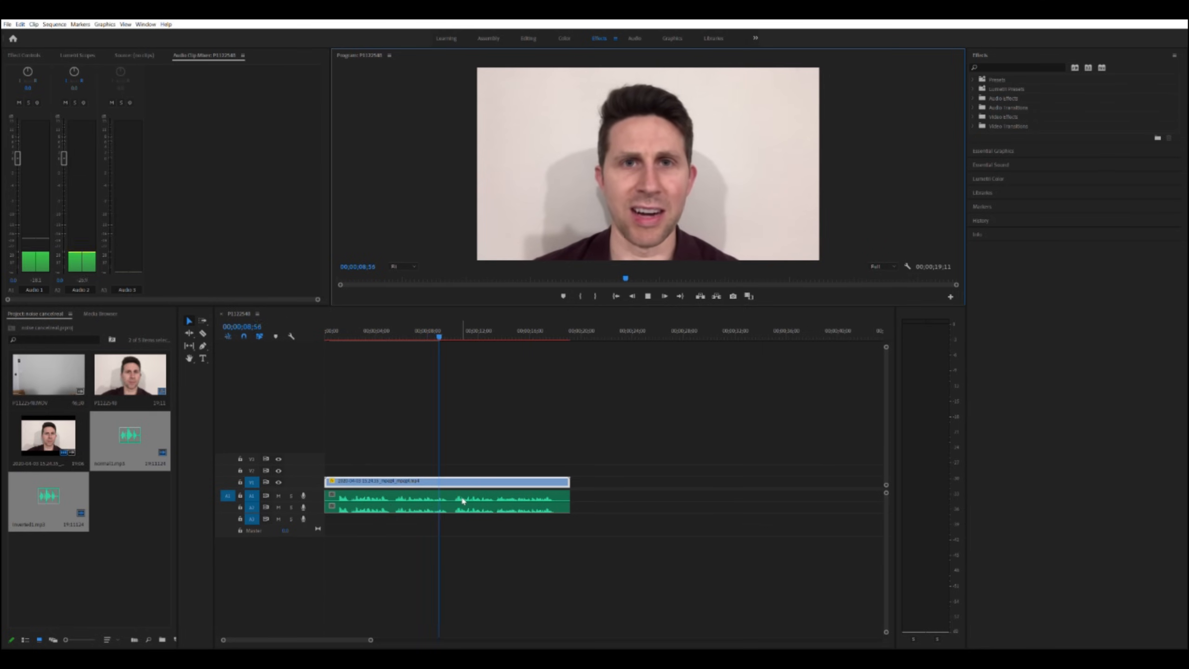
{"action": "left_click", "coordinate": [647, 295]}
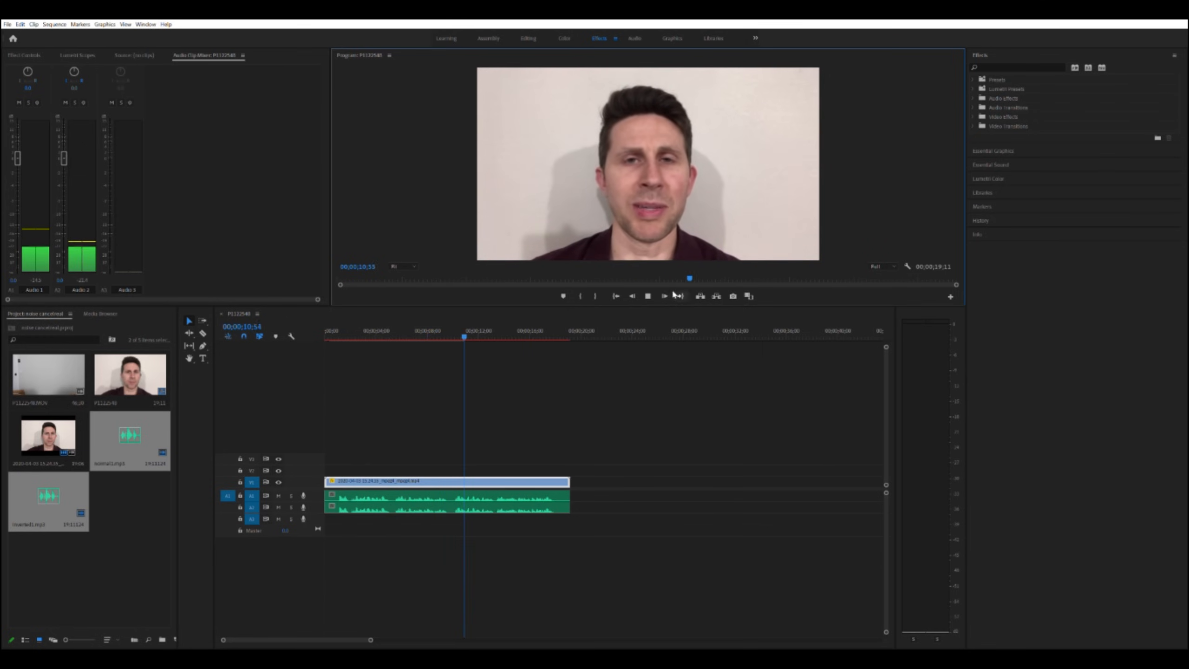
{"action": "left_click", "coordinate": [663, 295]}
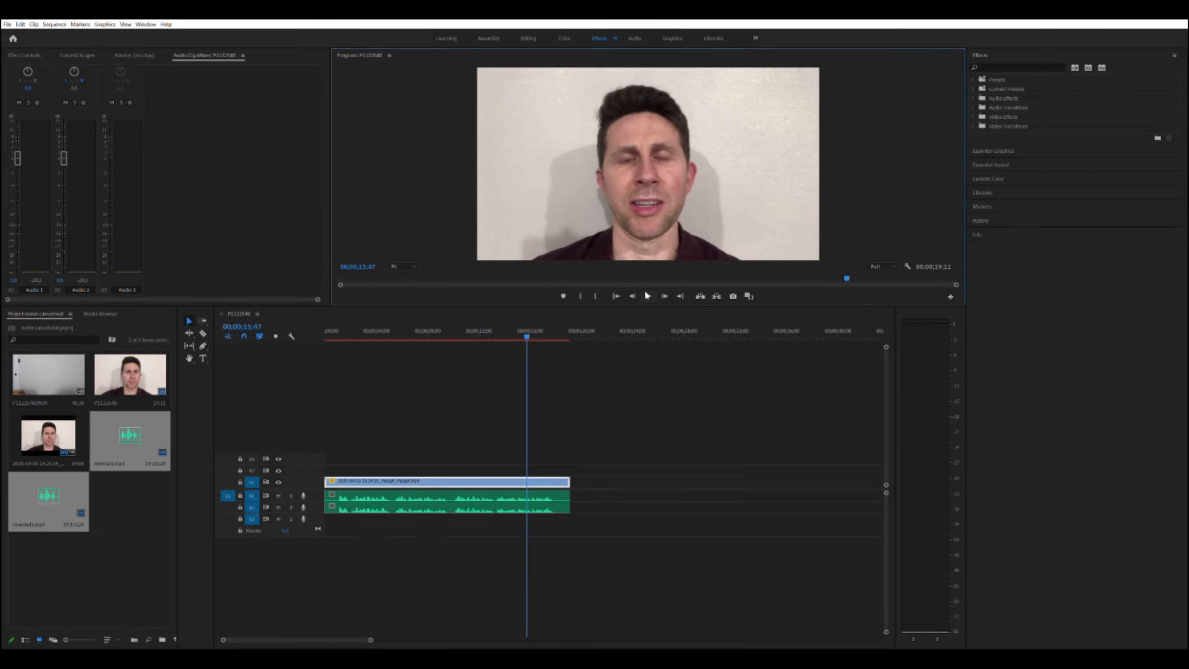
{"action": "mouse_move", "coordinate": [641, 308]}
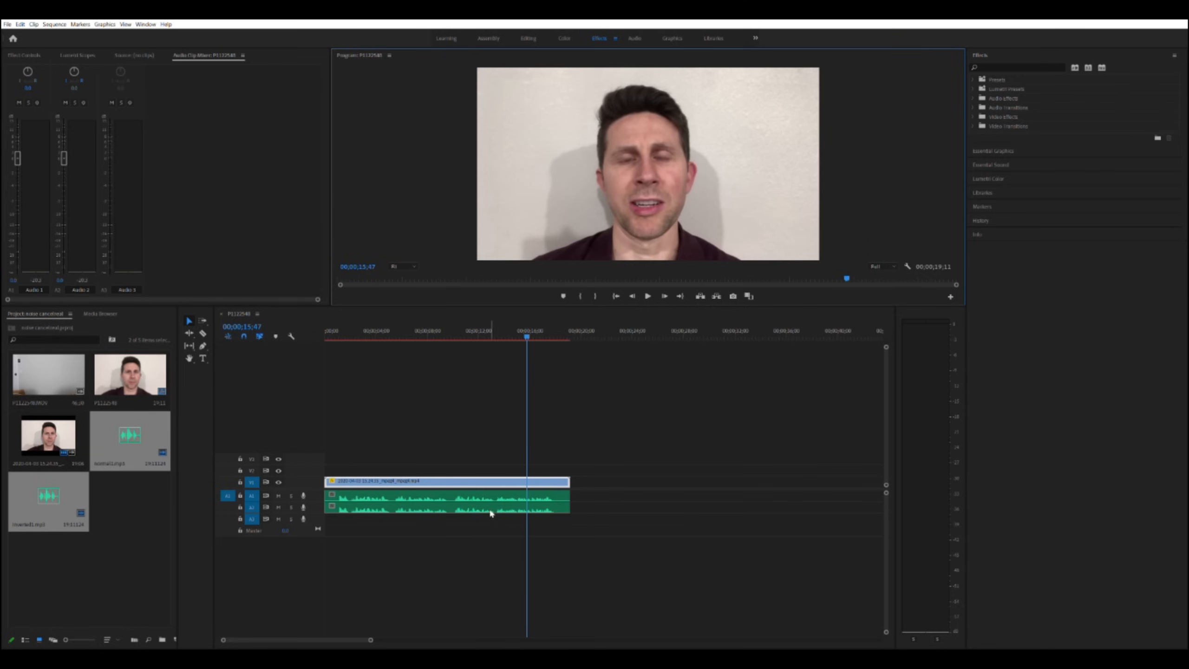
{"action": "mouse_move", "coordinate": [536, 504]}
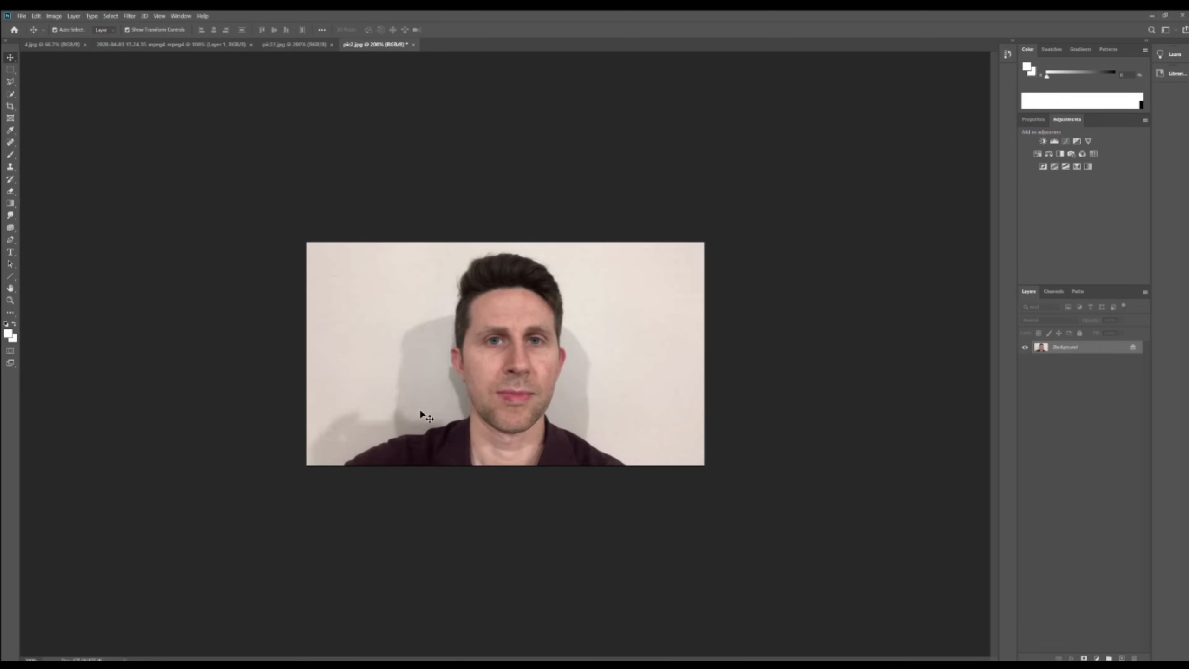
{"action": "mouse_move", "coordinate": [540, 379]}
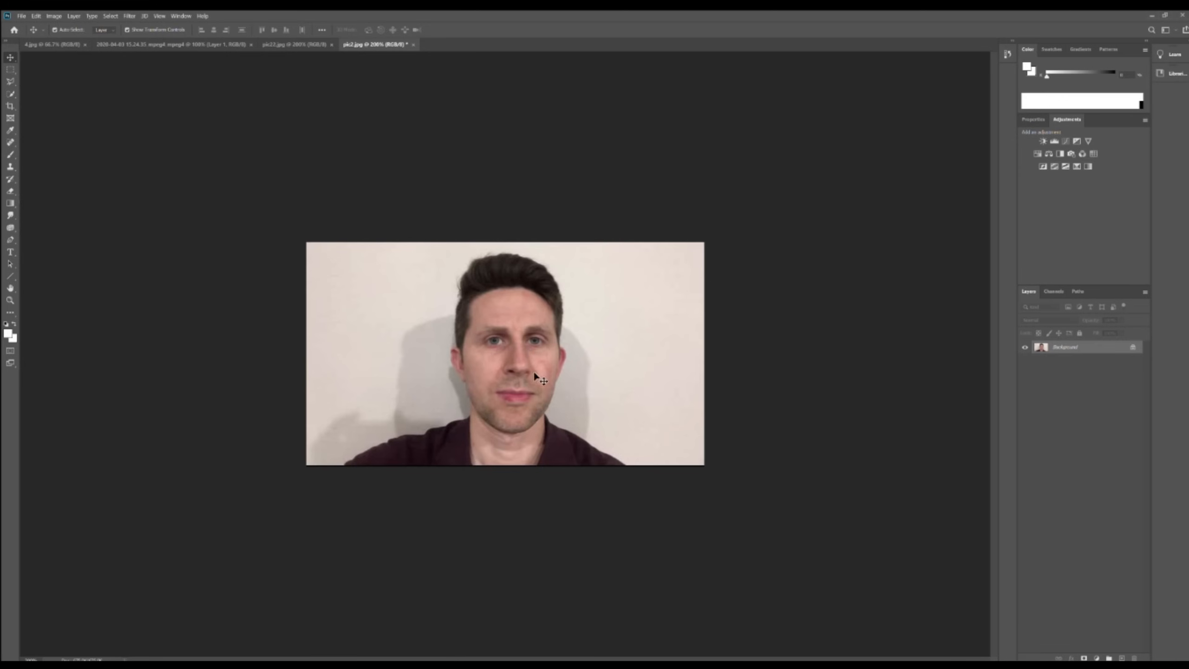
{"action": "mouse_move", "coordinate": [1110, 364]}
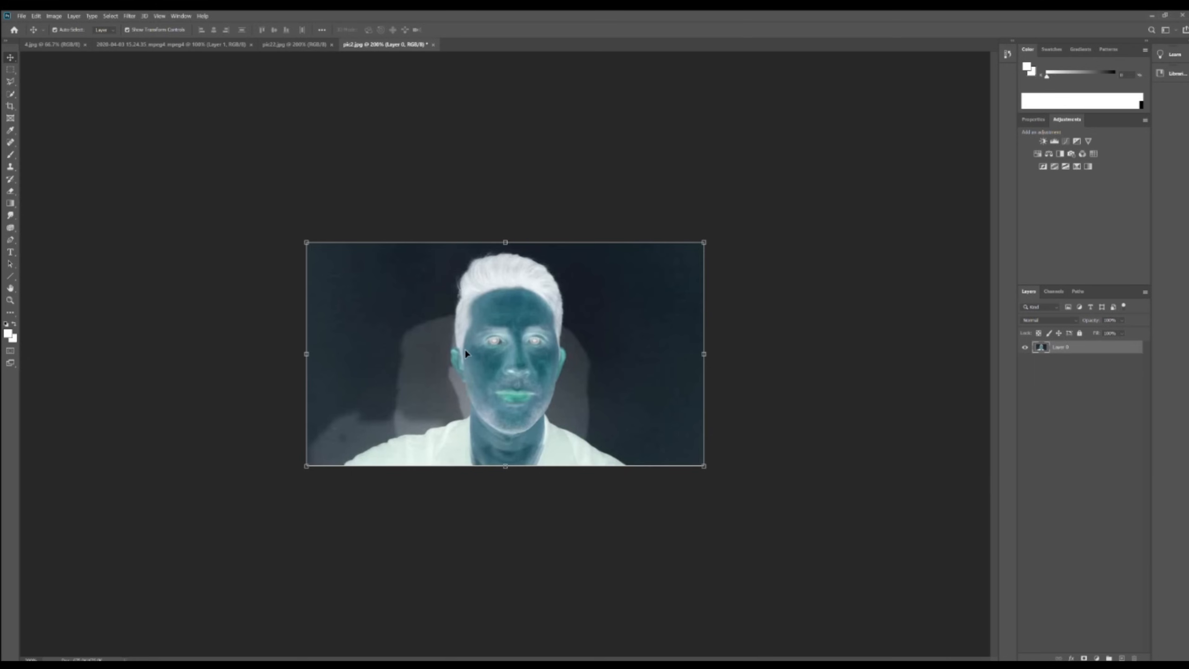
{"action": "mouse_move", "coordinate": [448, 353]}
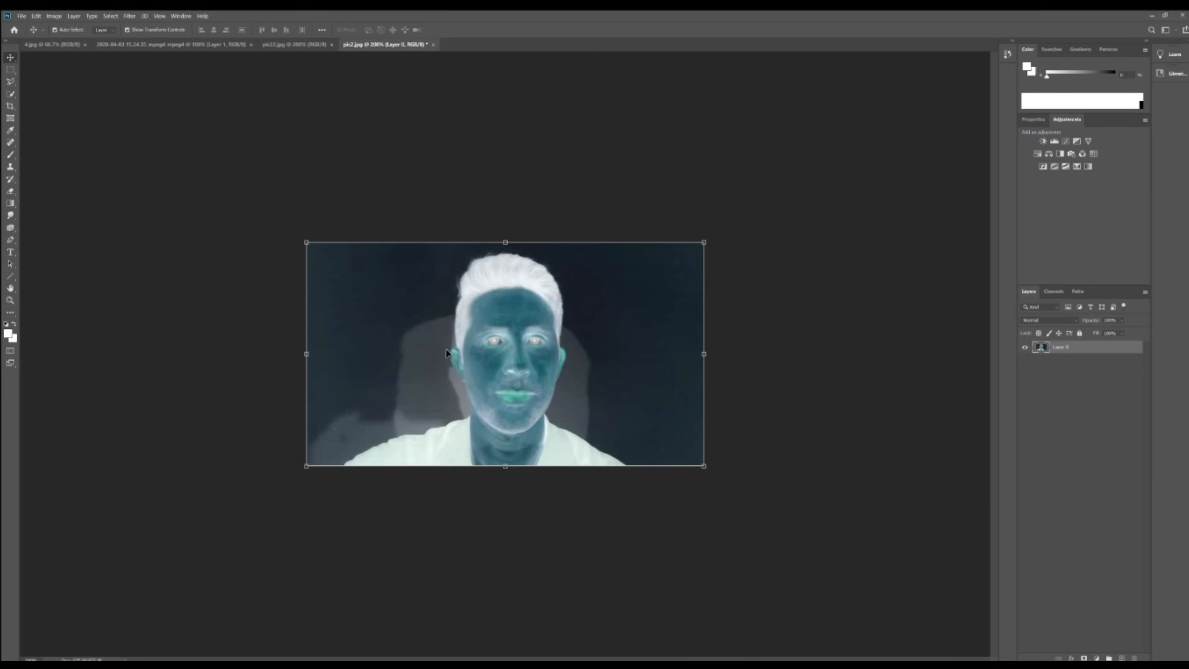
{"action": "mouse_move", "coordinate": [1118, 319]}
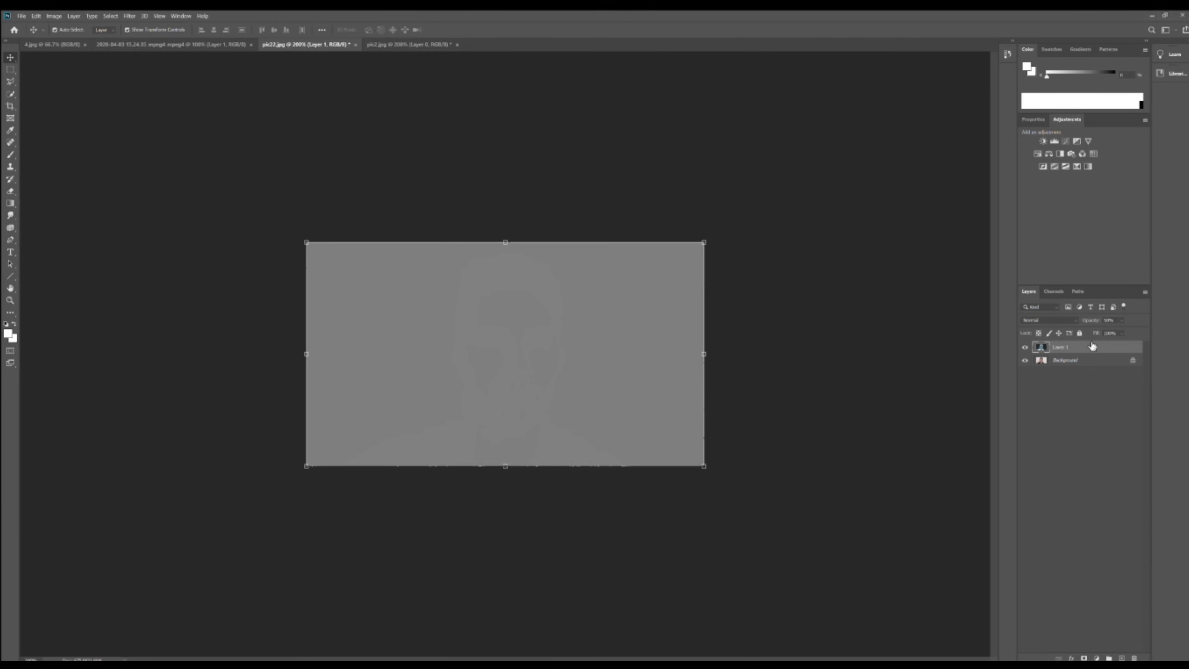
{"action": "mouse_move", "coordinate": [927, 382]}
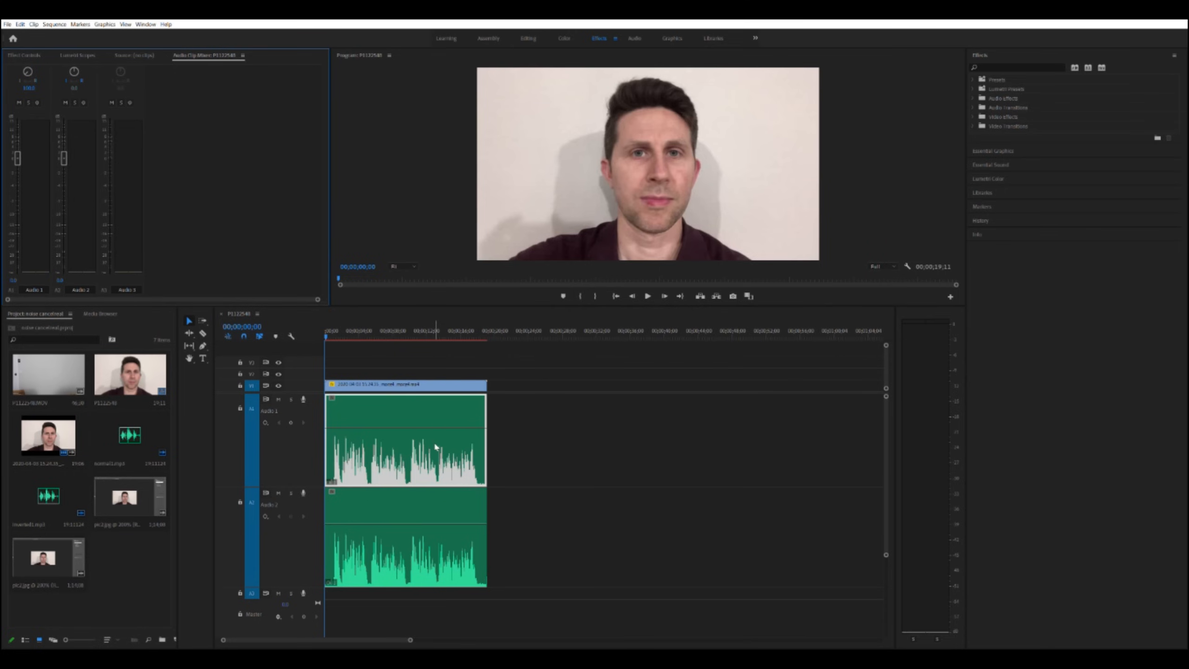
{"action": "mouse_move", "coordinate": [436, 495]}
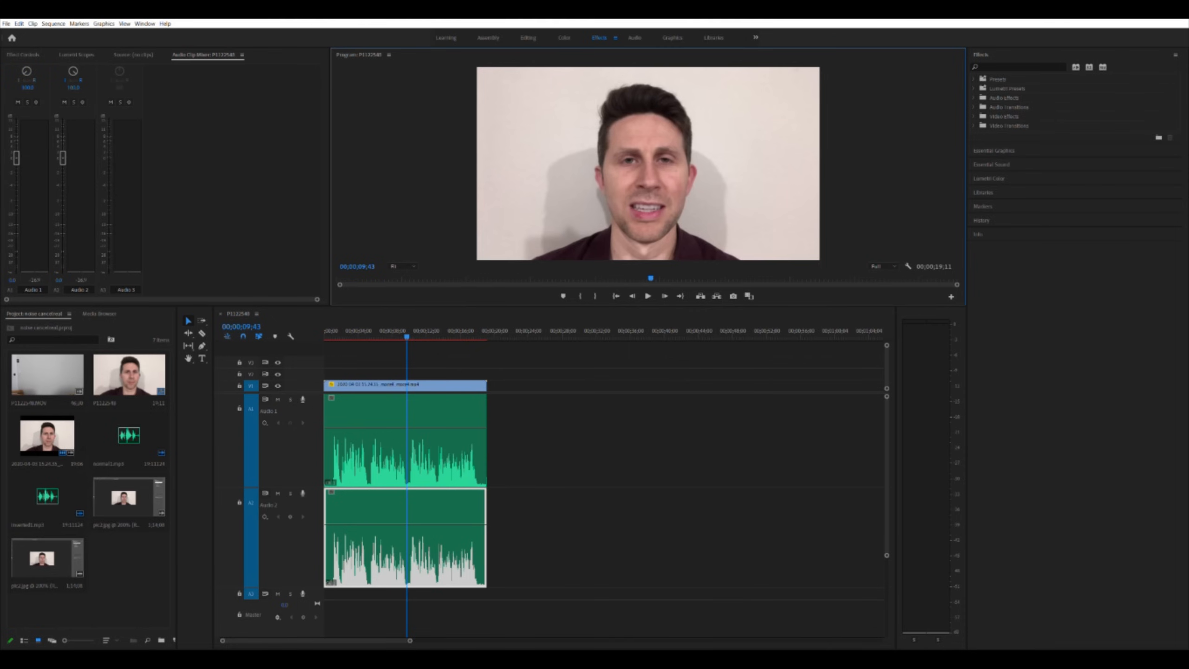
{"action": "mouse_move", "coordinate": [1072, 145]}
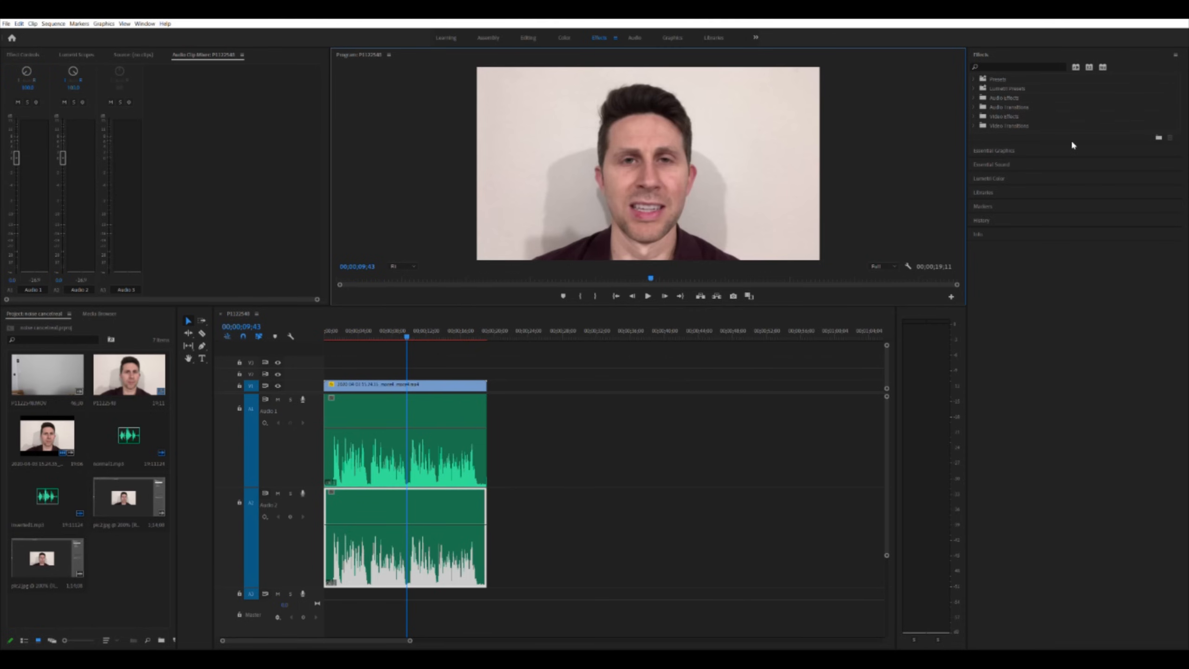